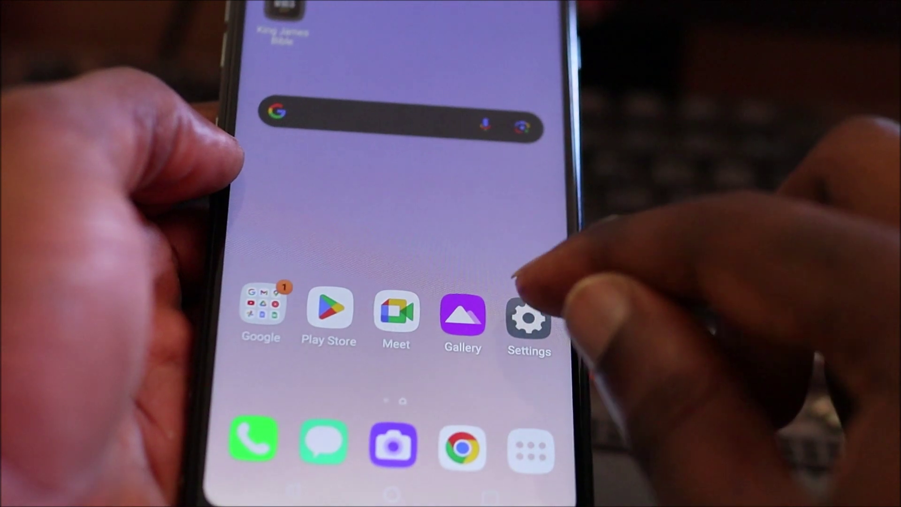
Launch the Settings app from the home screen and scroll toward System.
{"action": "left_click", "coordinate": [528, 319]}
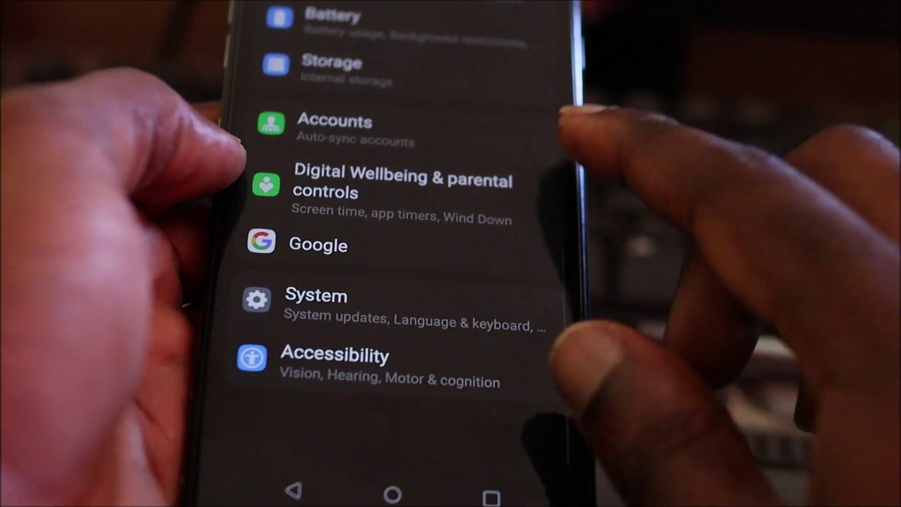